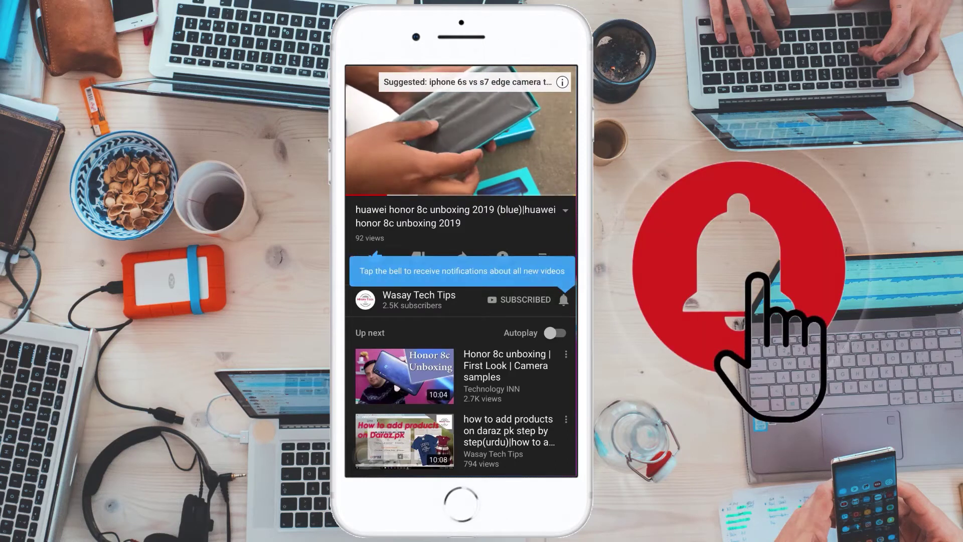
Launch Instagram and reach the profile's Settings list with Notifications, Privacy and Account.
{"action": "left_click", "coordinate": [564, 299]}
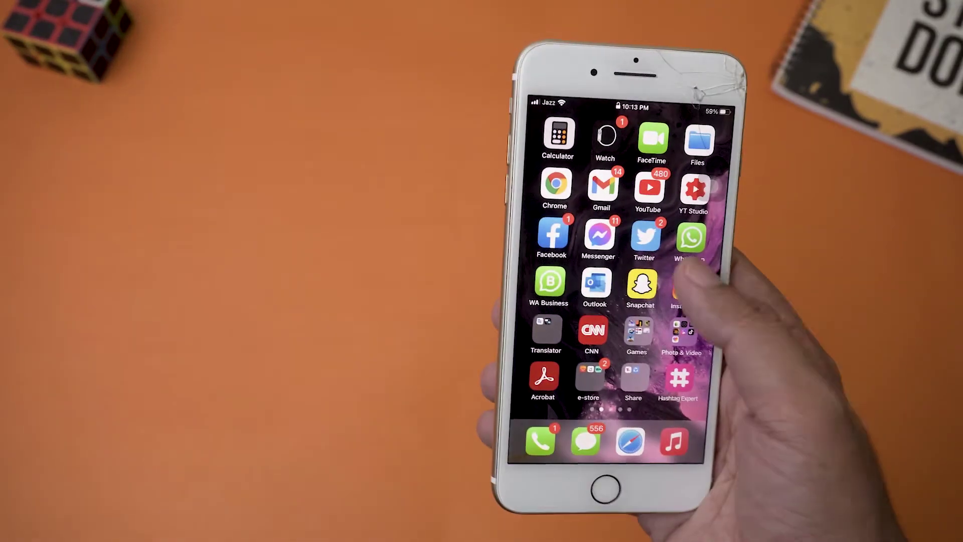
{"action": "left_click", "coordinate": [682, 286]}
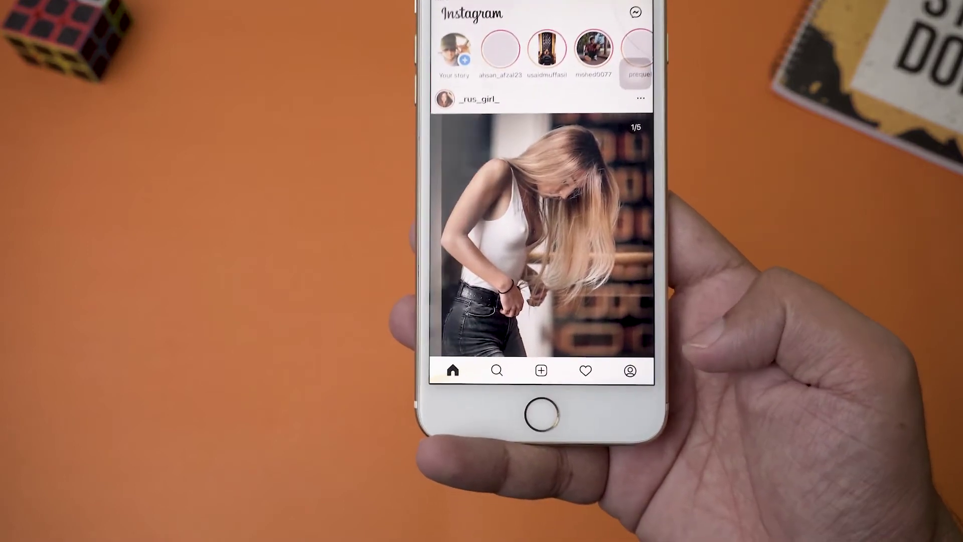
{"action": "left_click", "coordinate": [630, 372]}
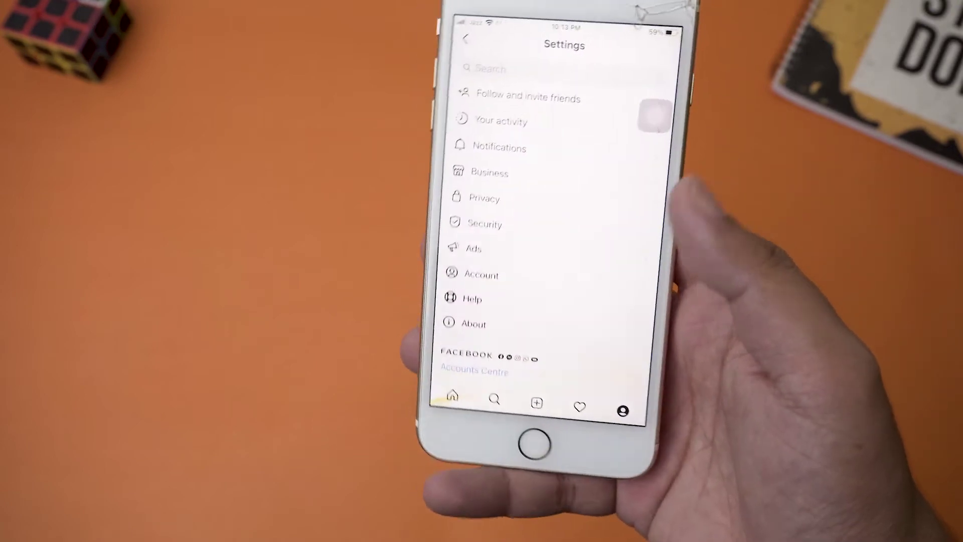
Enter Security and reach the Two-factor authentication introduction page.
{"action": "left_click", "coordinate": [485, 224]}
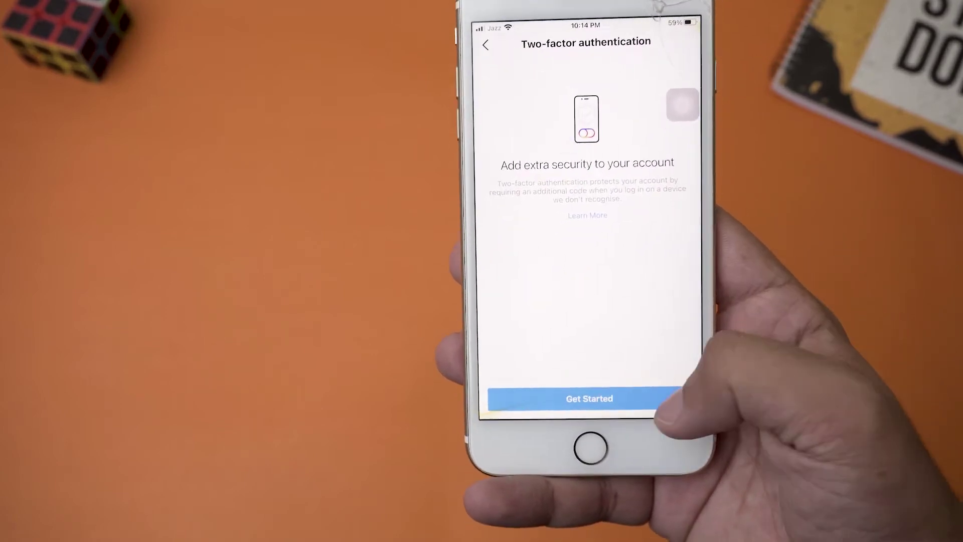
{"action": "left_click", "coordinate": [586, 397]}
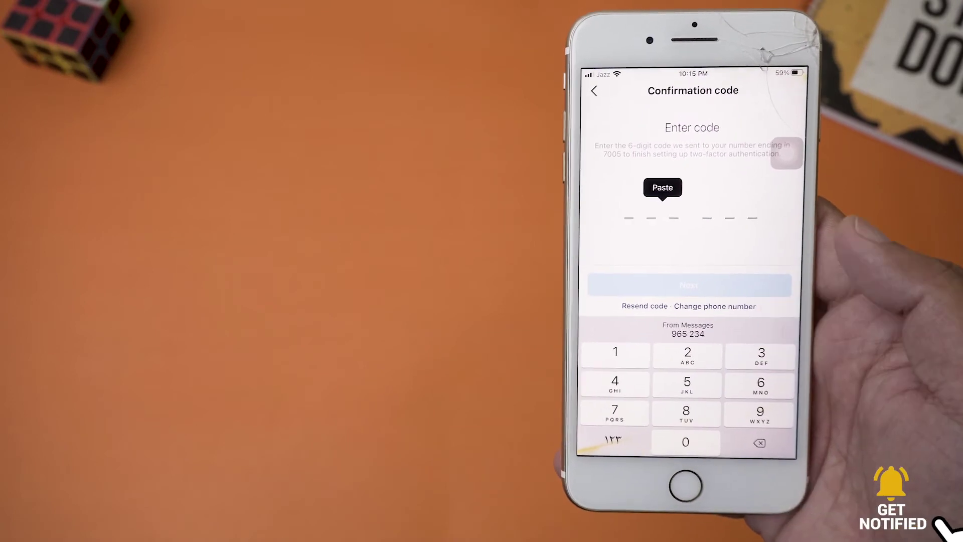
{"action": "left_click", "coordinate": [662, 188]}
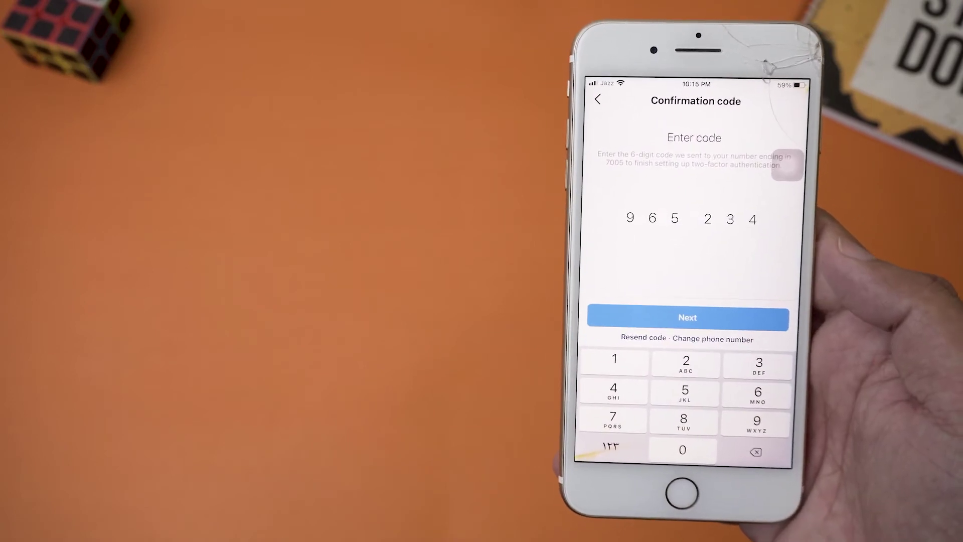